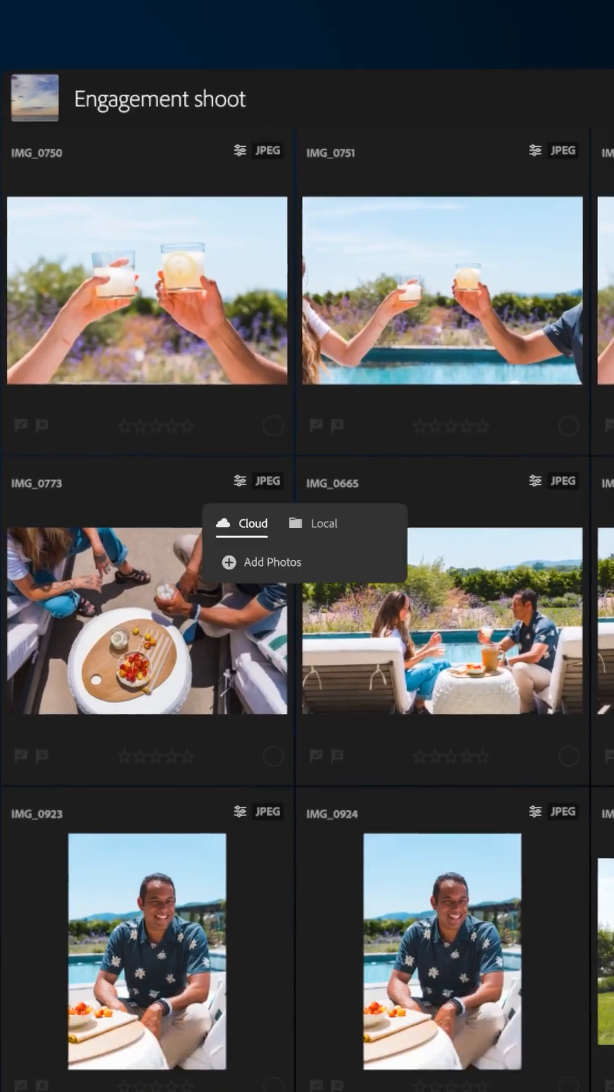
- Show the Winery employees album's portrait photos in the grid
{"action": "scroll", "scroll_direction": "down", "scroll_amount": 3}
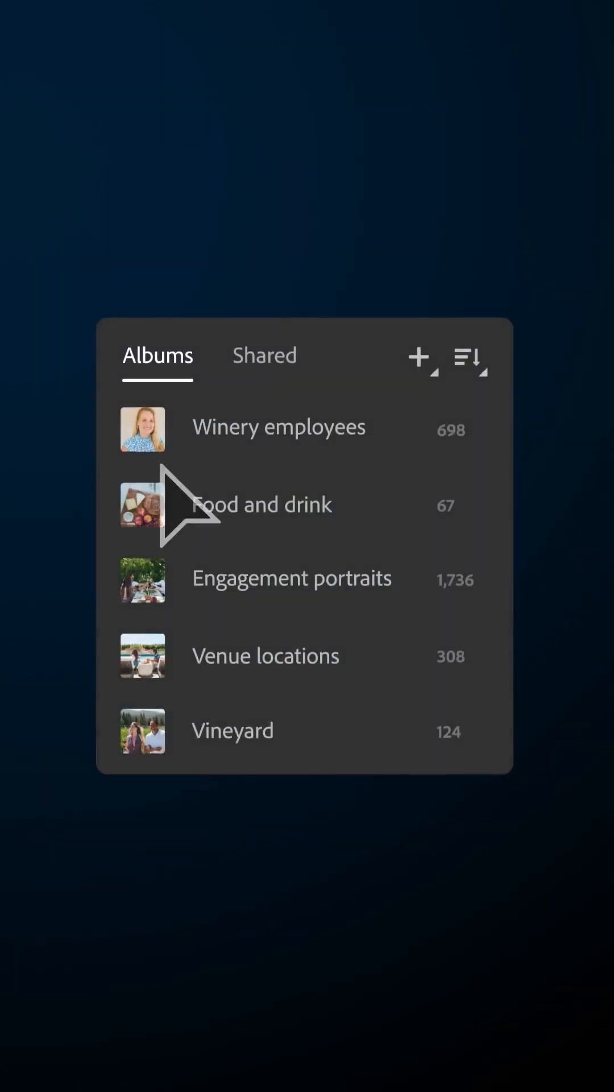
{"action": "left_click", "coordinate": [279, 427]}
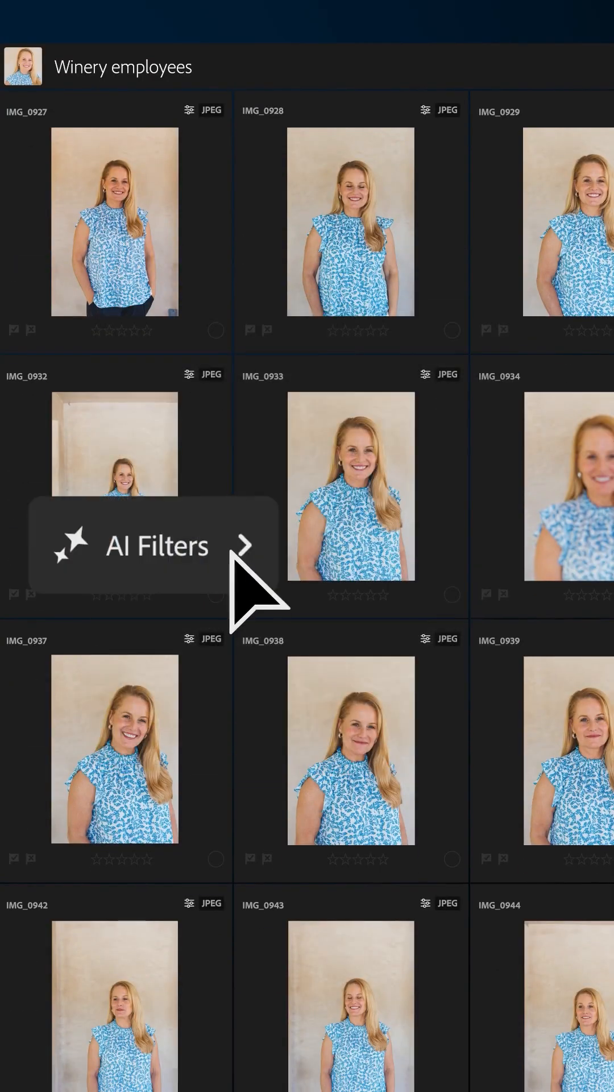
- Apply AI Filters for Subject focus and Eyes focus, each at Mostly sharp 75+
{"action": "left_click", "coordinate": [244, 546]}
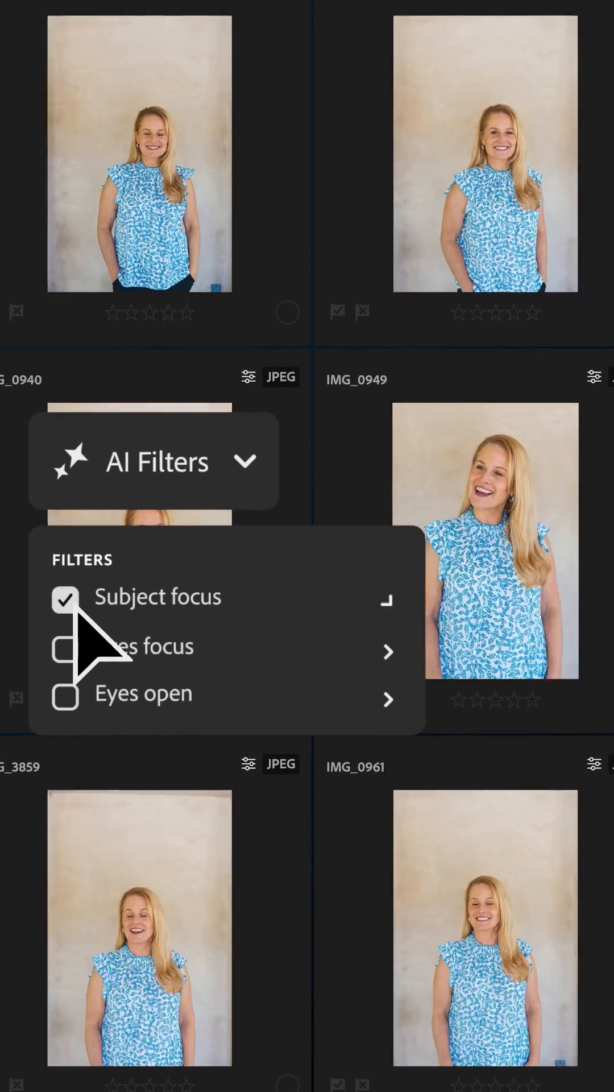
{"action": "left_click", "coordinate": [65, 646]}
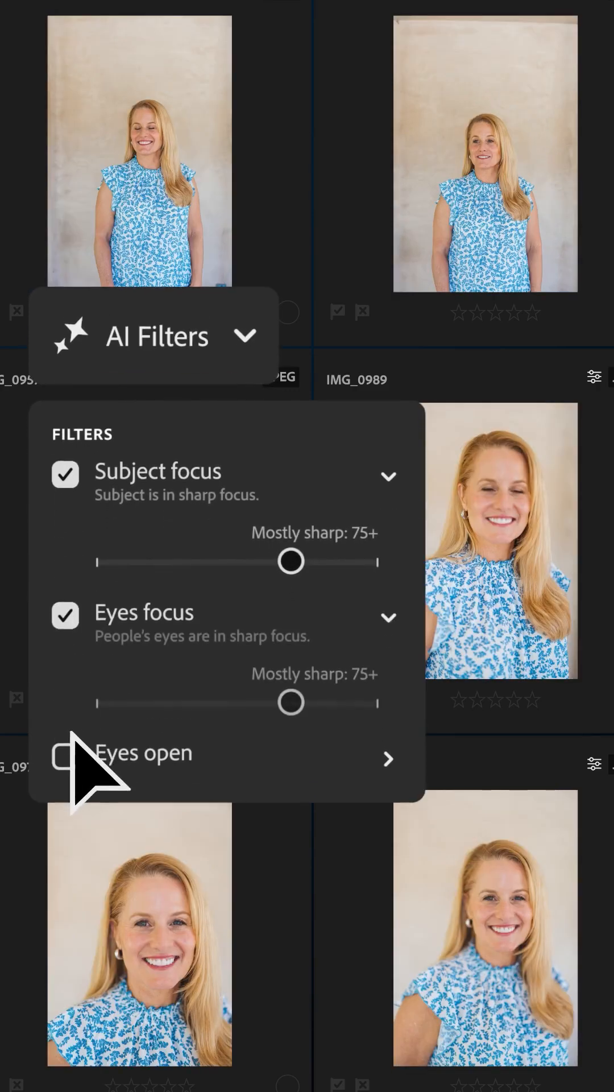
{"action": "left_click", "coordinate": [65, 757]}
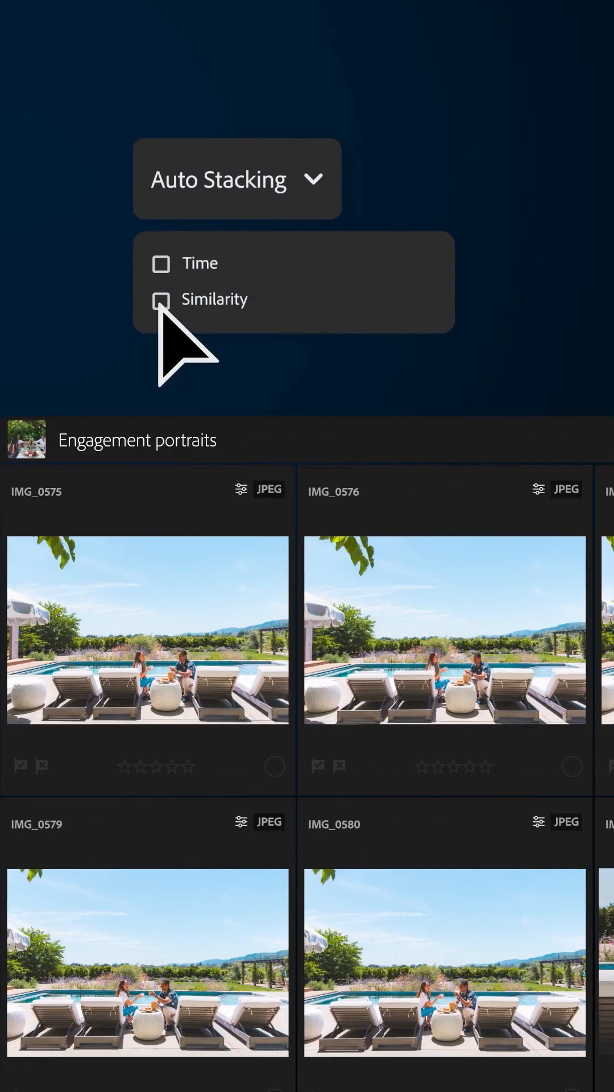
- Enable Similarity auto stacking, grouping photos into numbered stacks like 15, 17, 20 and 25
{"action": "left_click", "coordinate": [161, 298]}
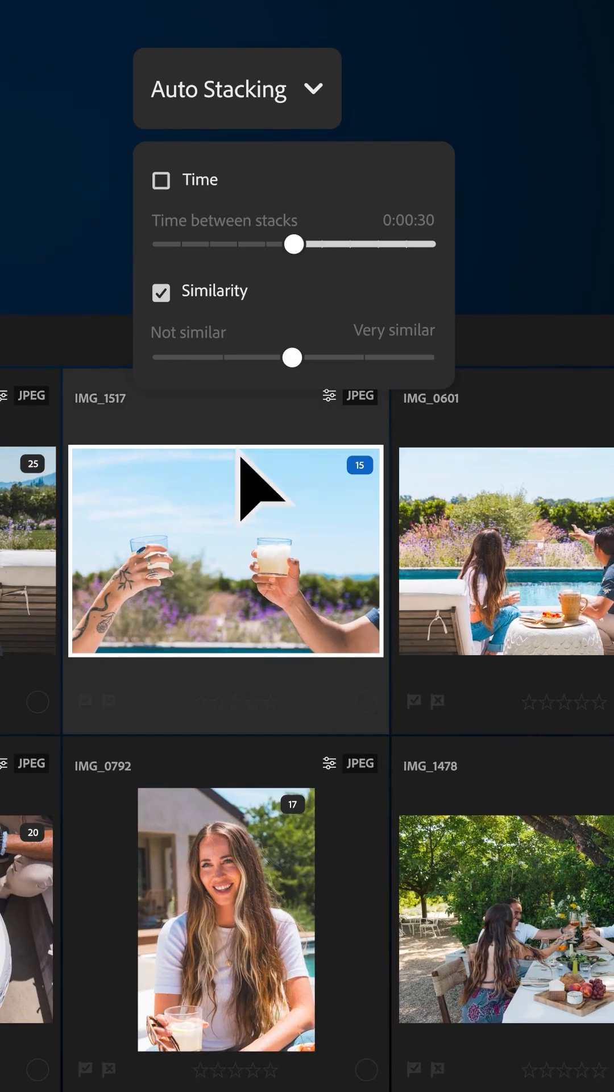